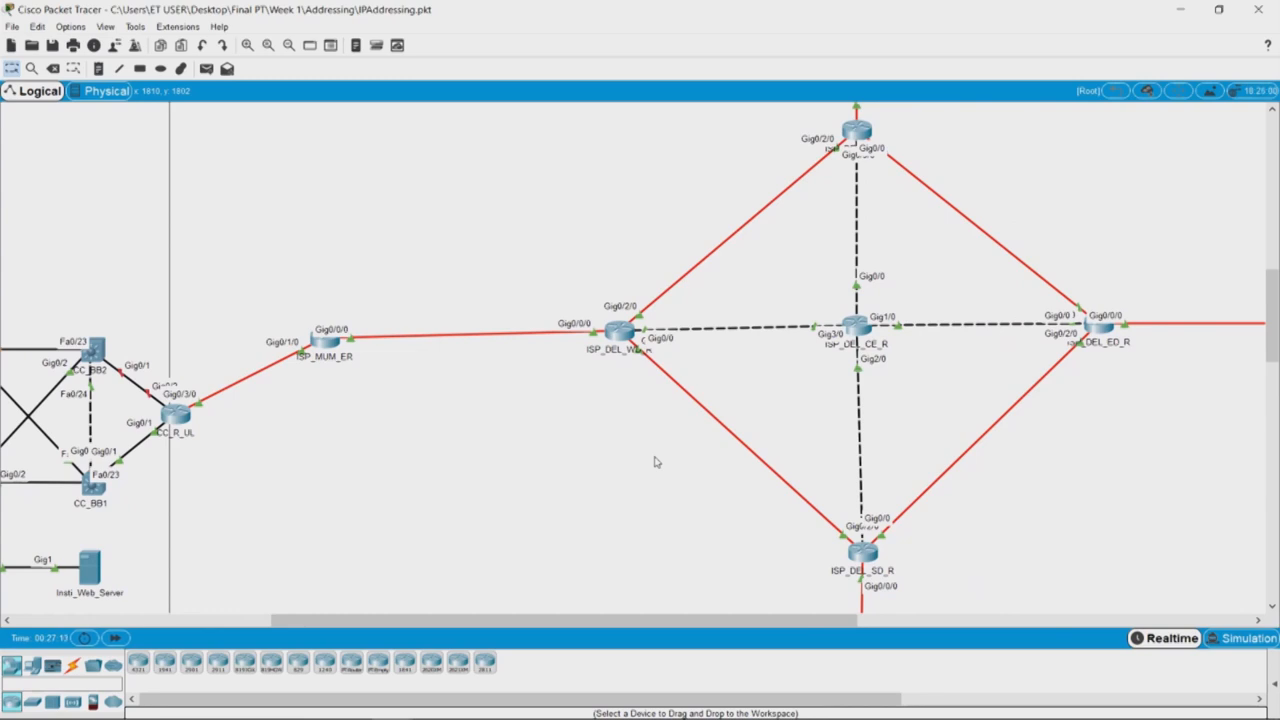
pyautogui.moveTo(617, 271)
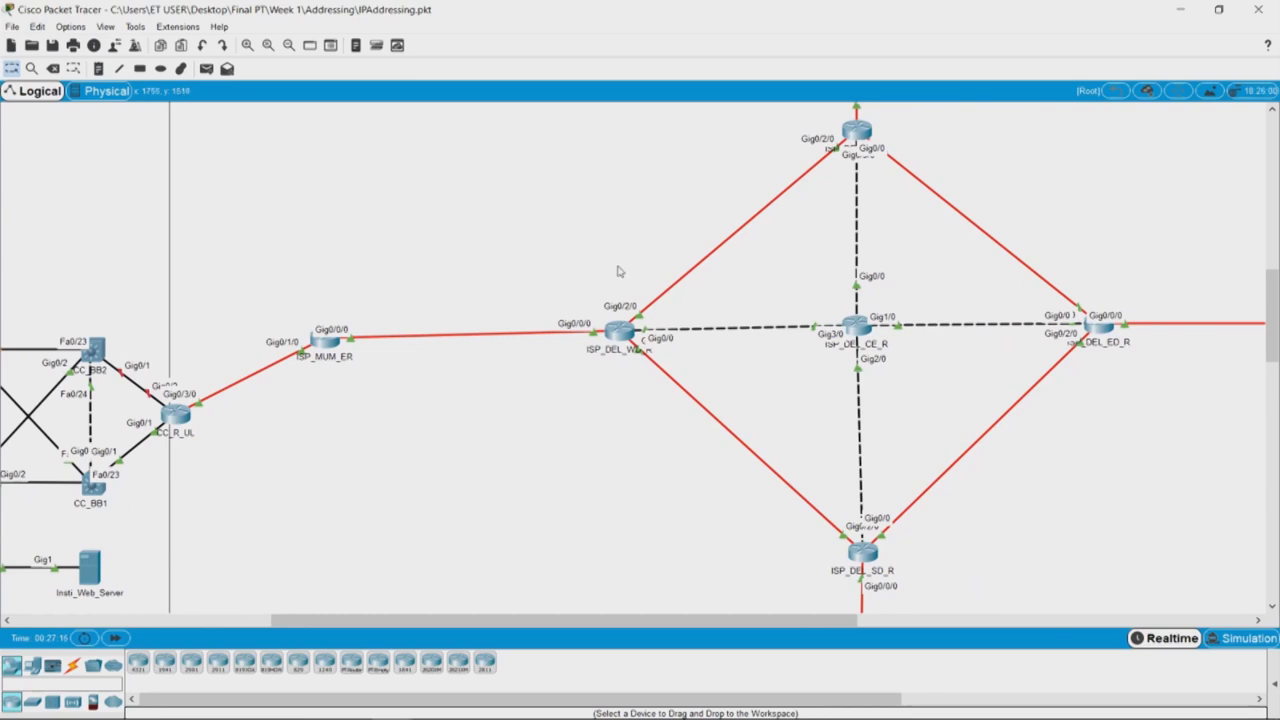
pyautogui.moveTo(832, 530)
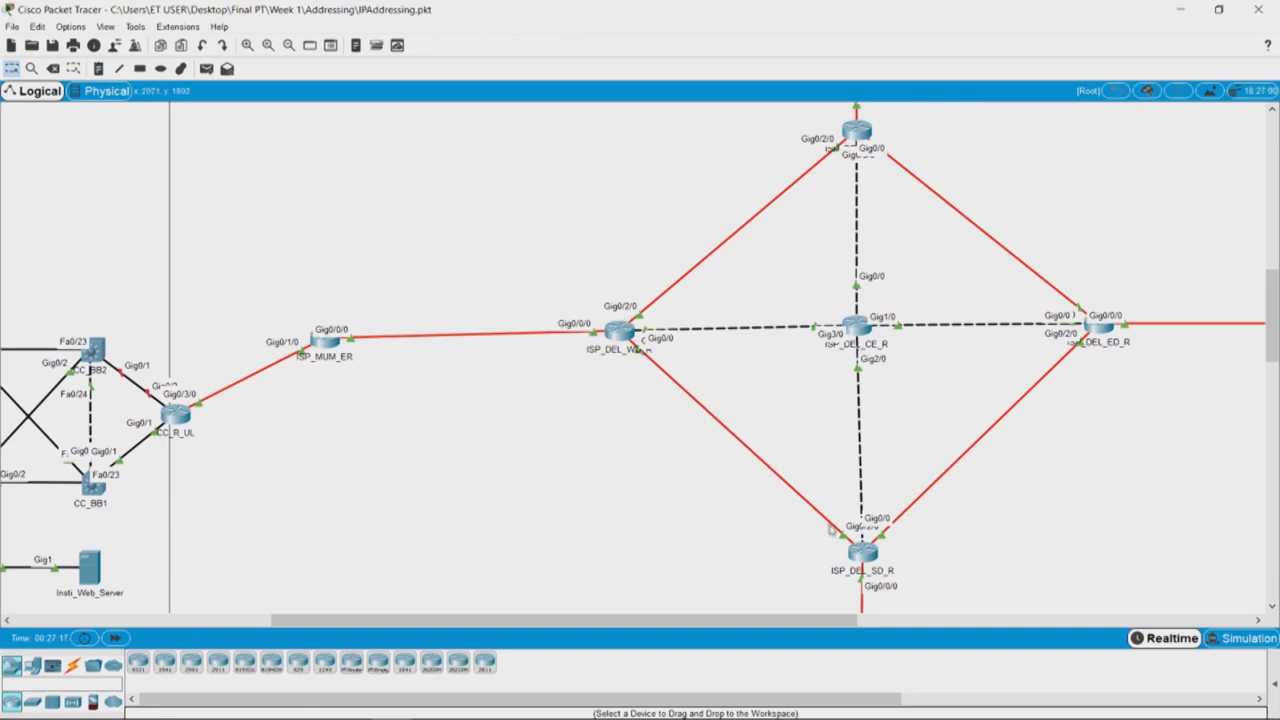
pyautogui.moveTo(660, 375)
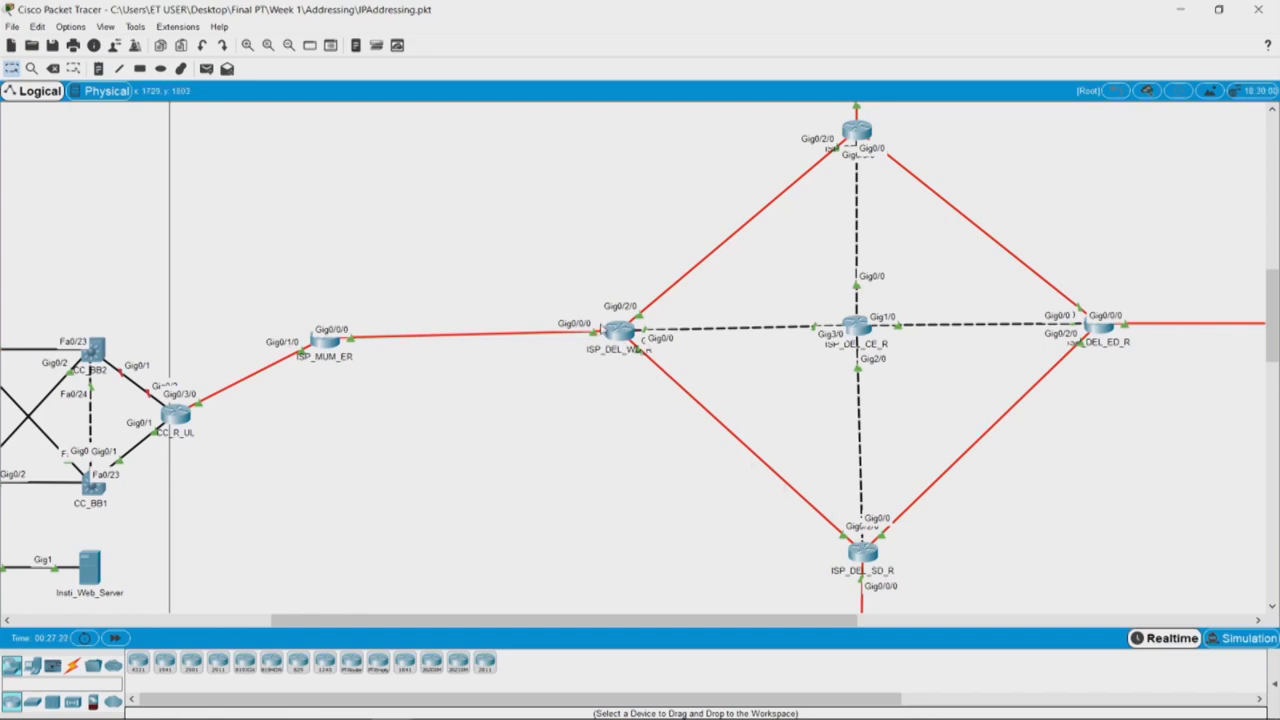
pyautogui.moveTo(710, 420)
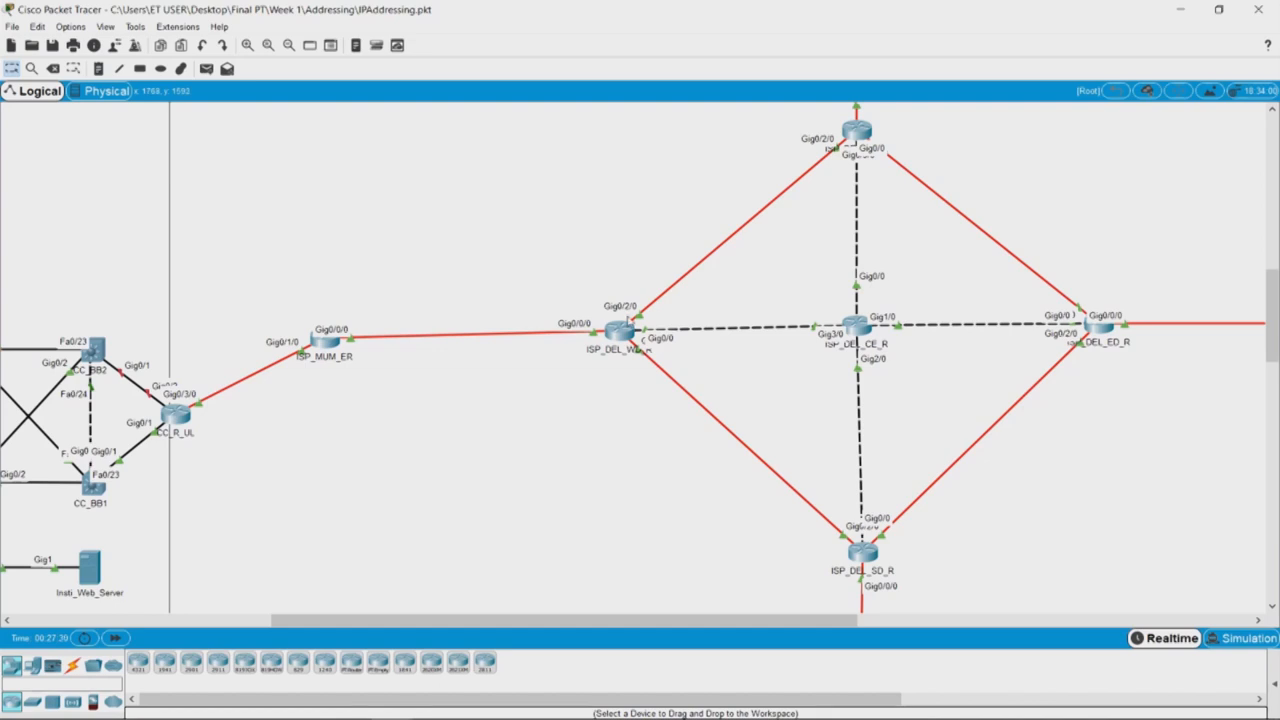
# Check ISP_DEL_WD_R's GigabitEthernet0/0/0 255.255.255.252 mask, then scroll down to the campus network.
pyautogui.doubleClick(623, 330)
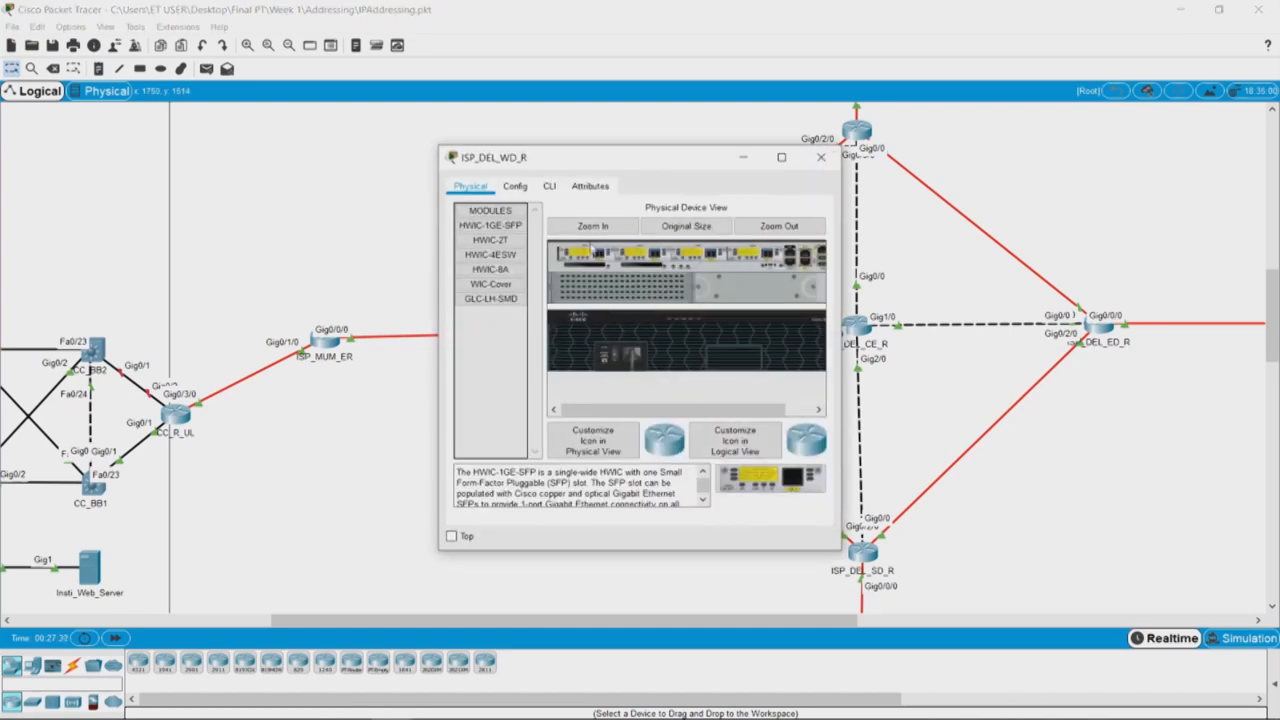
pyautogui.click(514, 186)
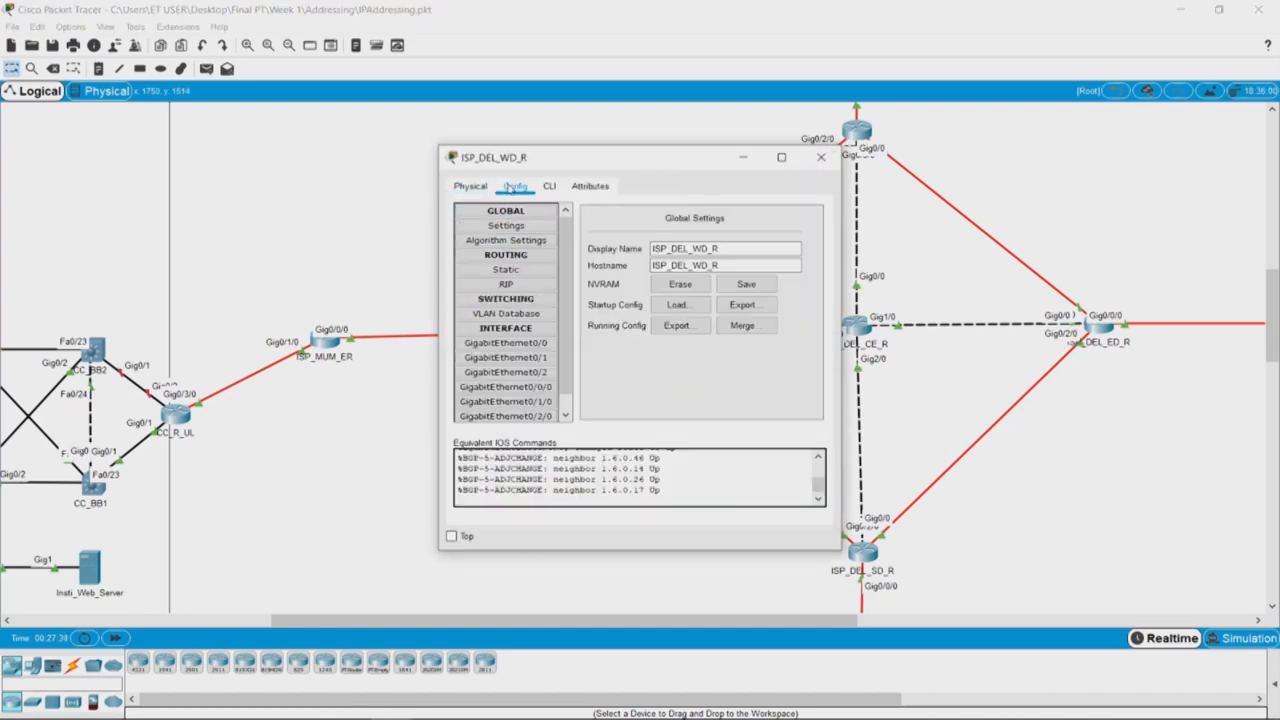
pyautogui.click(505, 372)
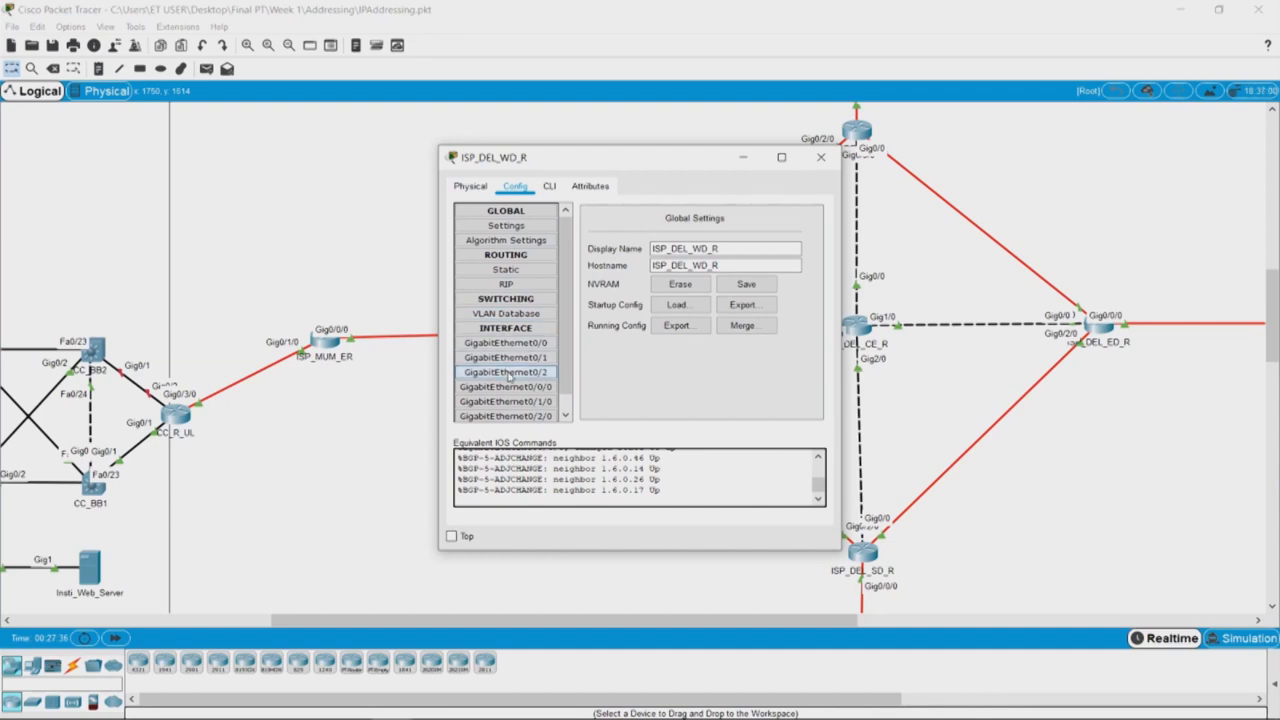
pyautogui.click(505, 387)
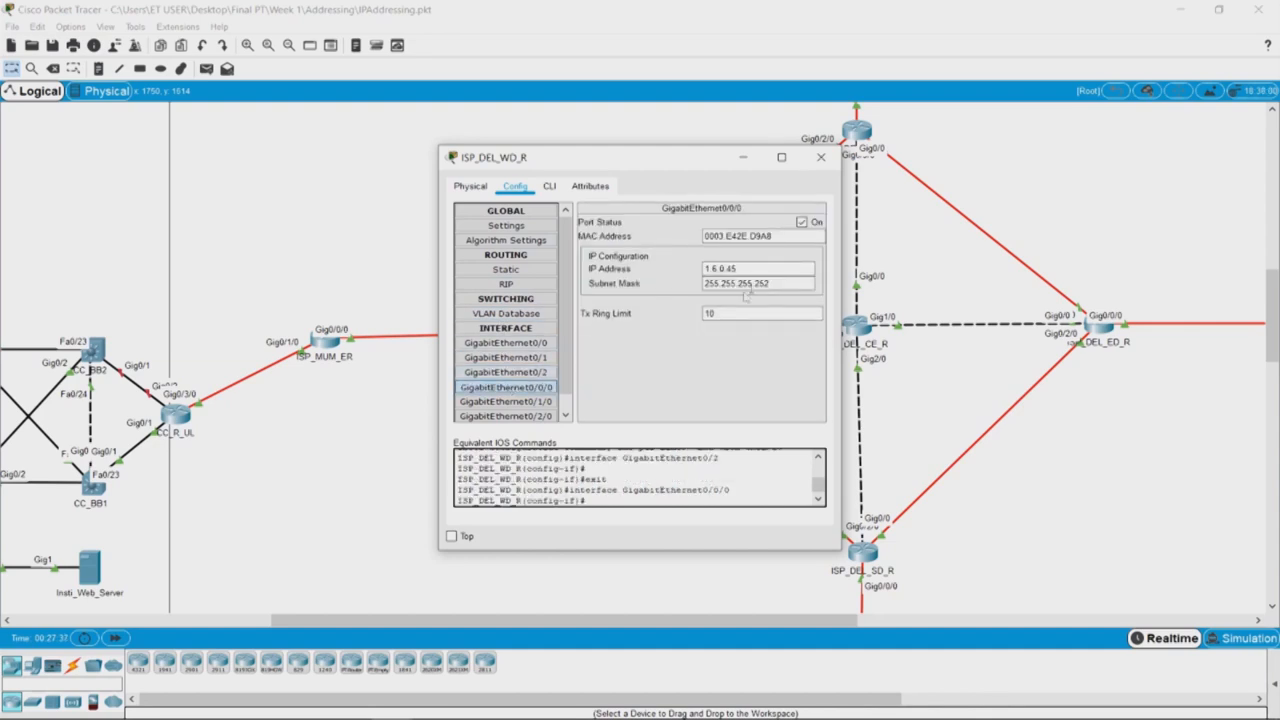
pyautogui.click(757, 283)
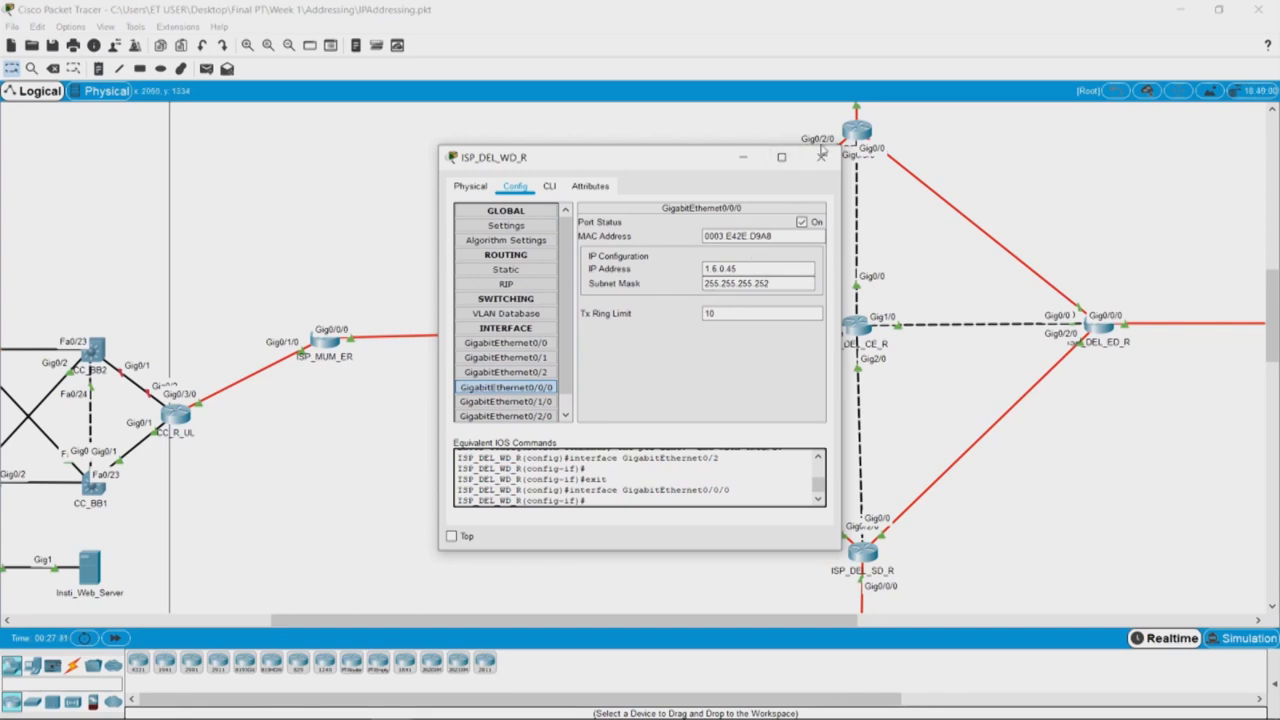
pyautogui.click(821, 157)
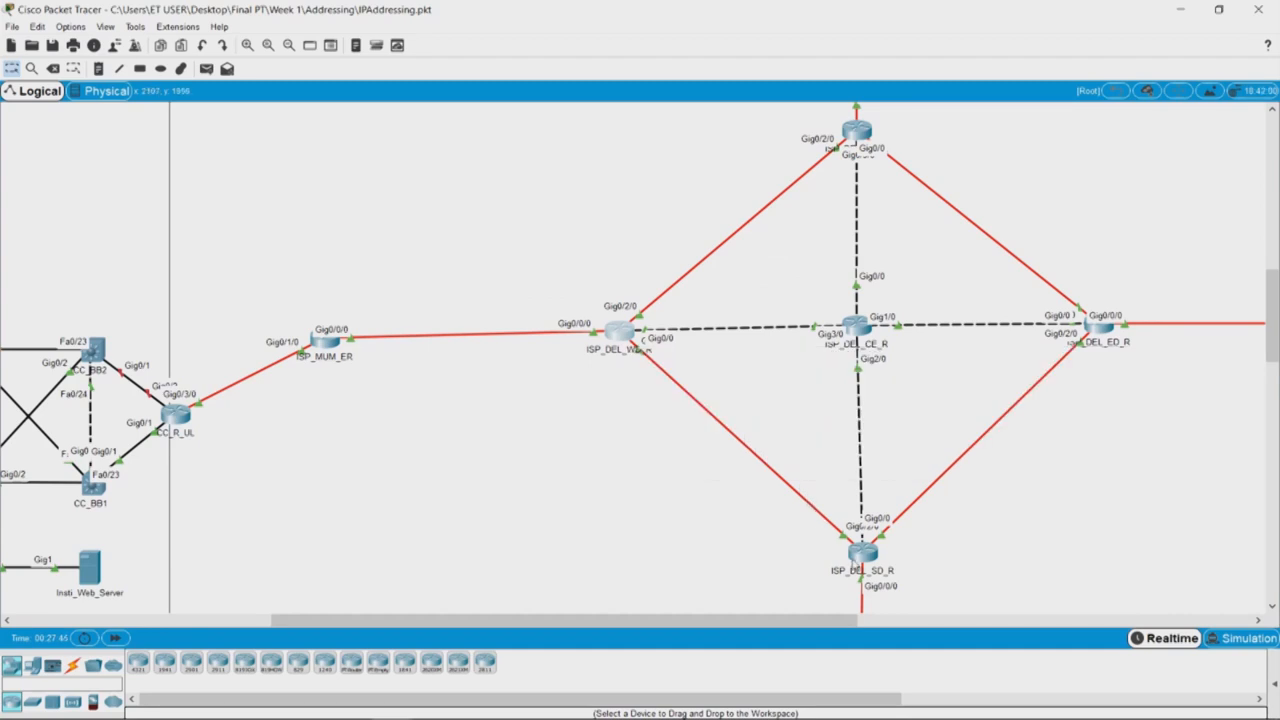
pyautogui.moveTo(663, 519)
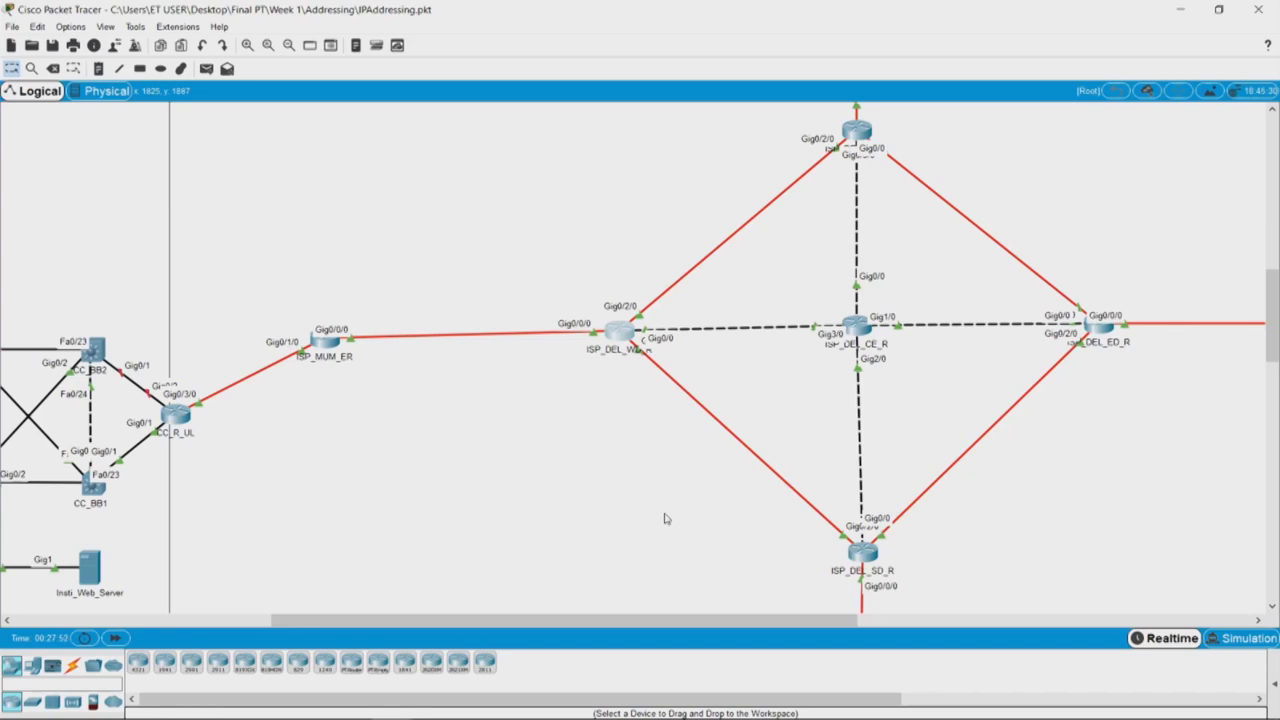
pyautogui.moveTo(630, 379)
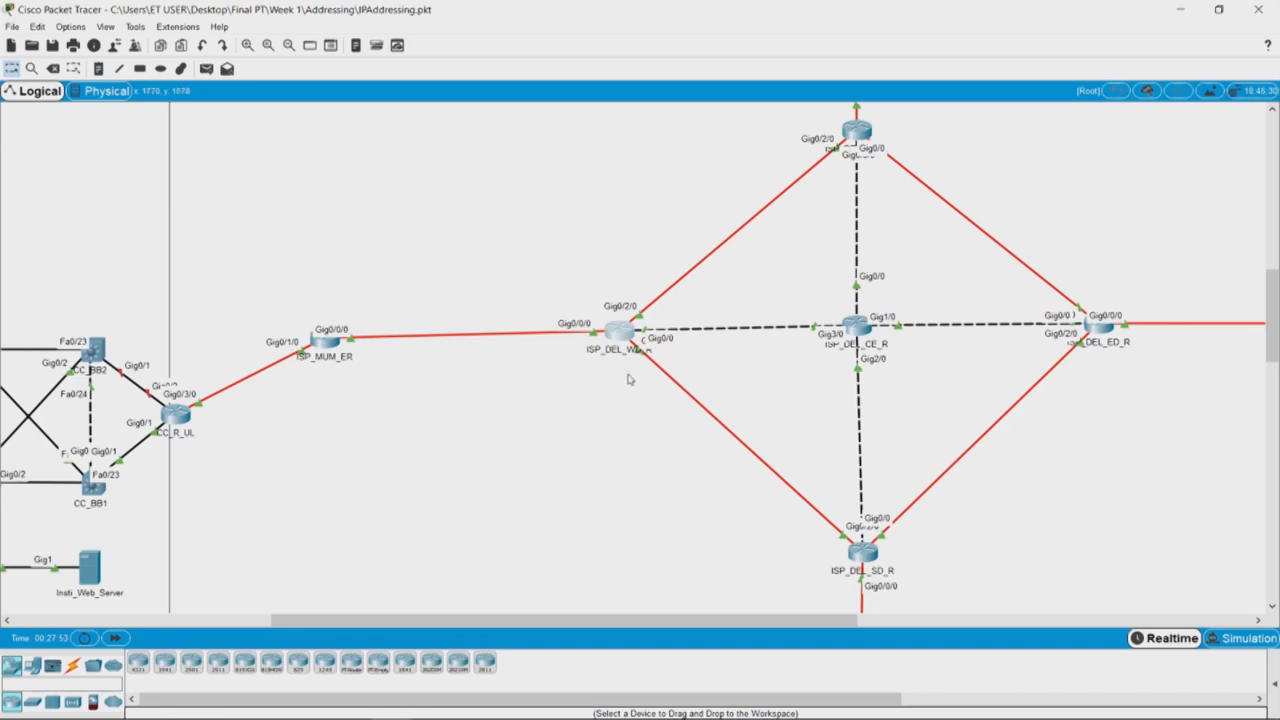
pyautogui.moveTo(926, 555)
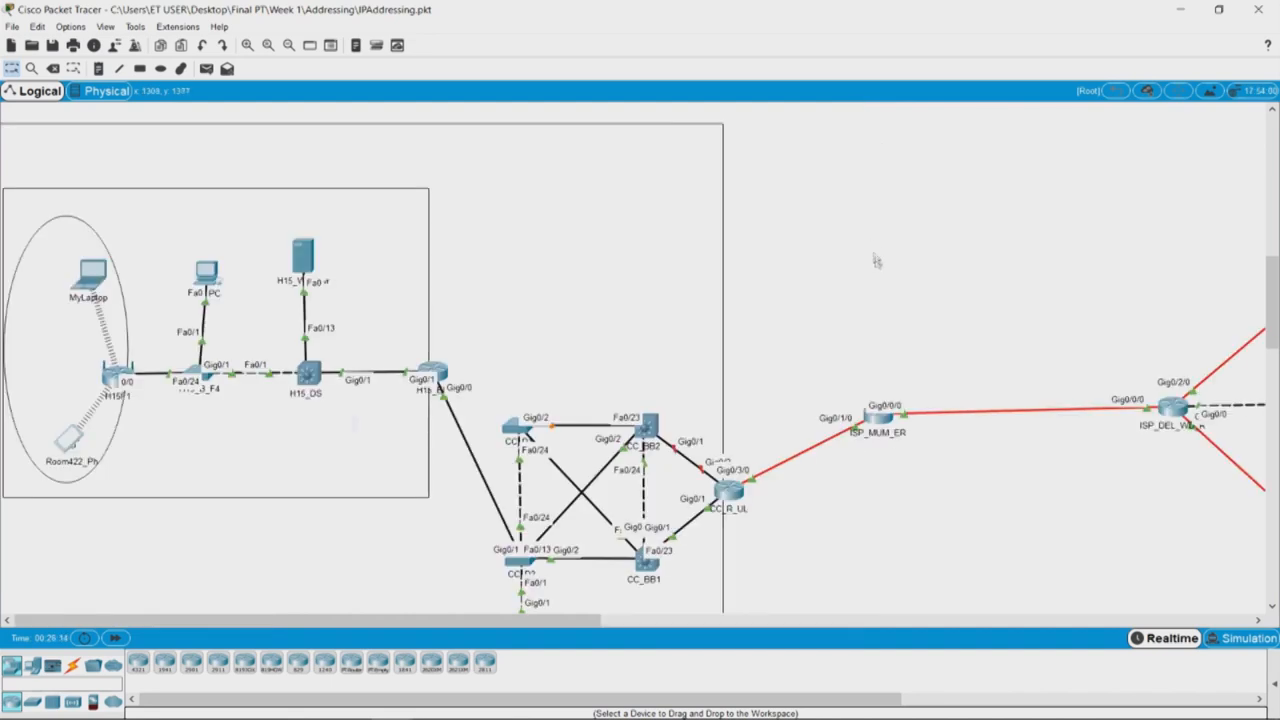
pyautogui.scroll(-3)
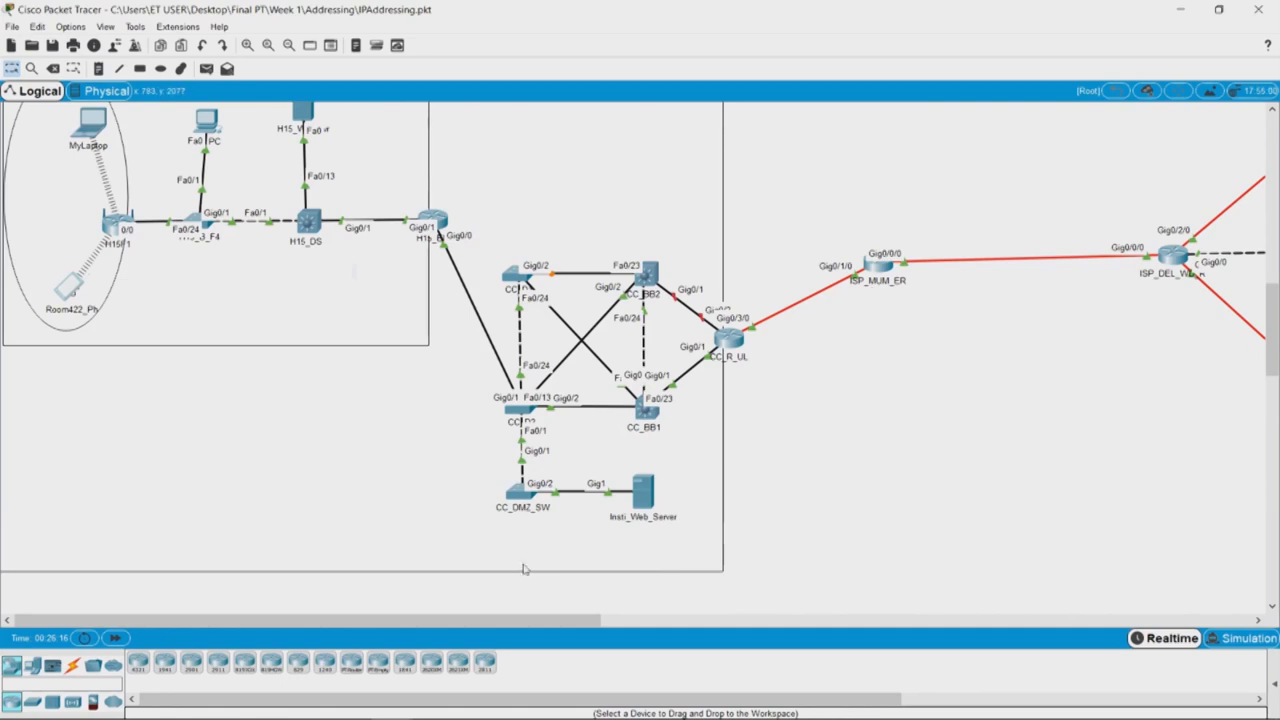